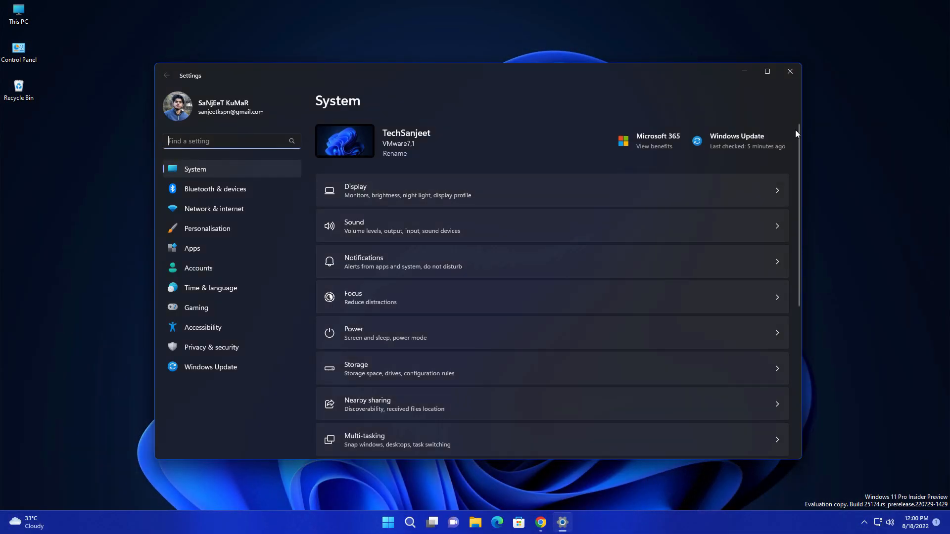
- View Windows Update with the Insider Preview 25182 build downloading and a restart pending
click(210, 366)
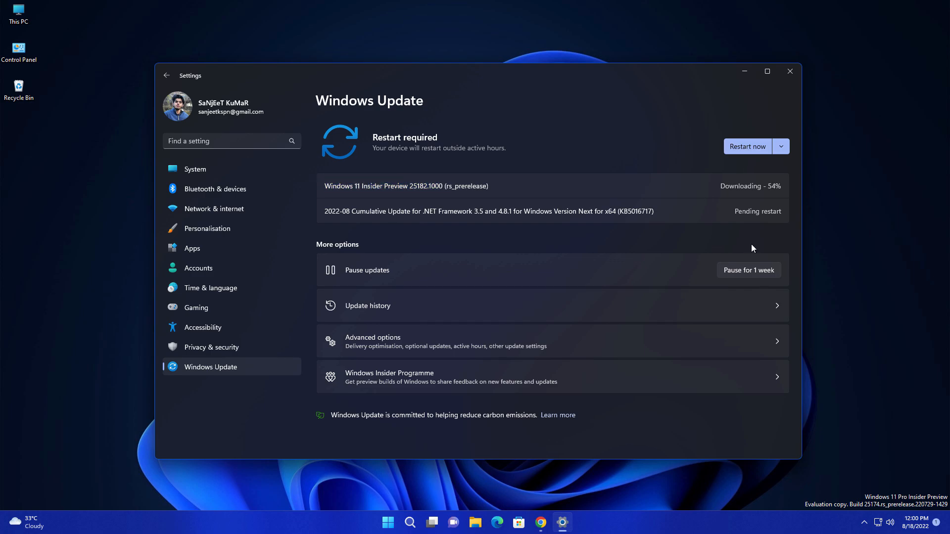
mouse_move(672, 176)
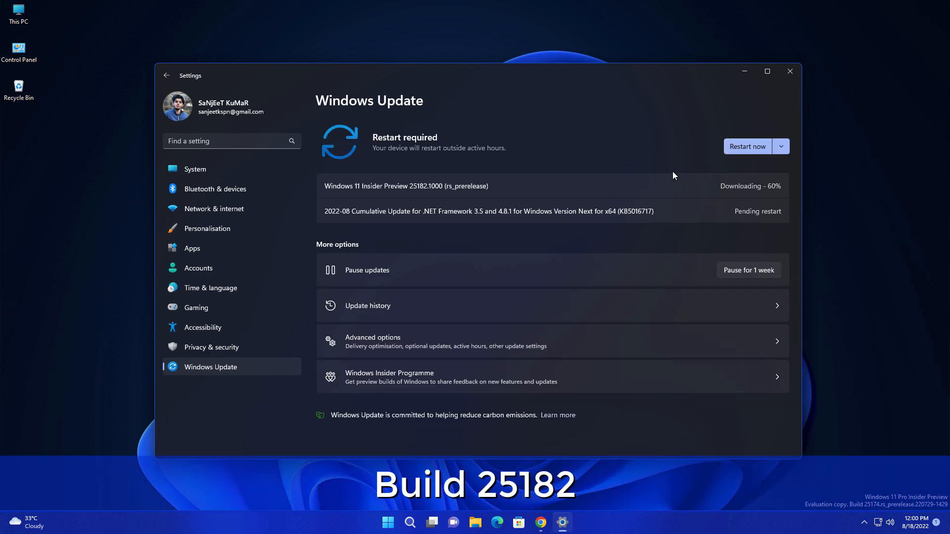
click(747, 146)
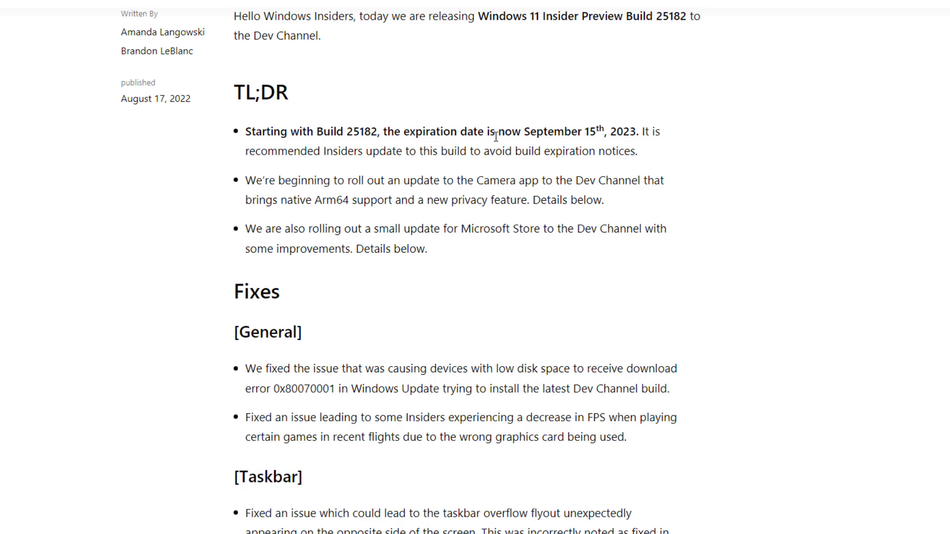
mouse_move(527, 132)
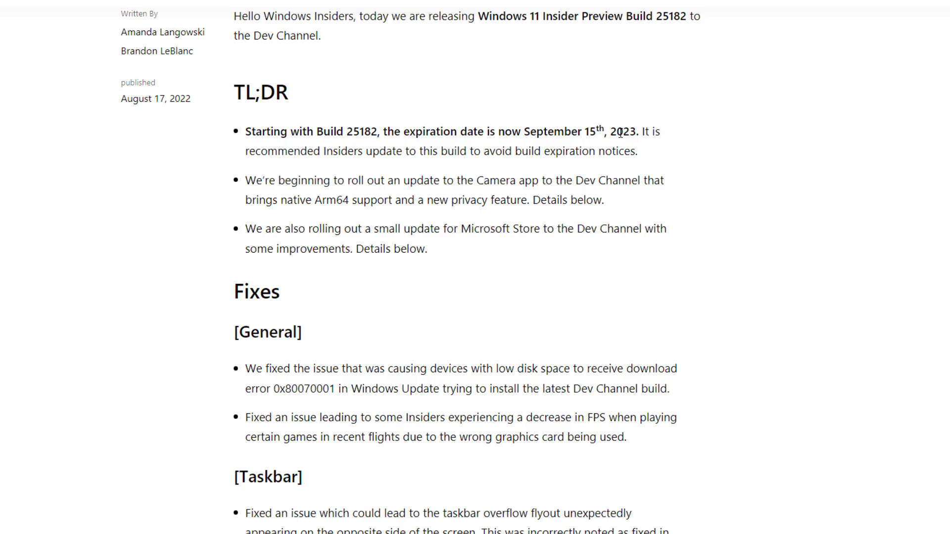
- Read the Build 25182 blog's TL;DR and Camera privacy shutter notes
scroll(down, 3)
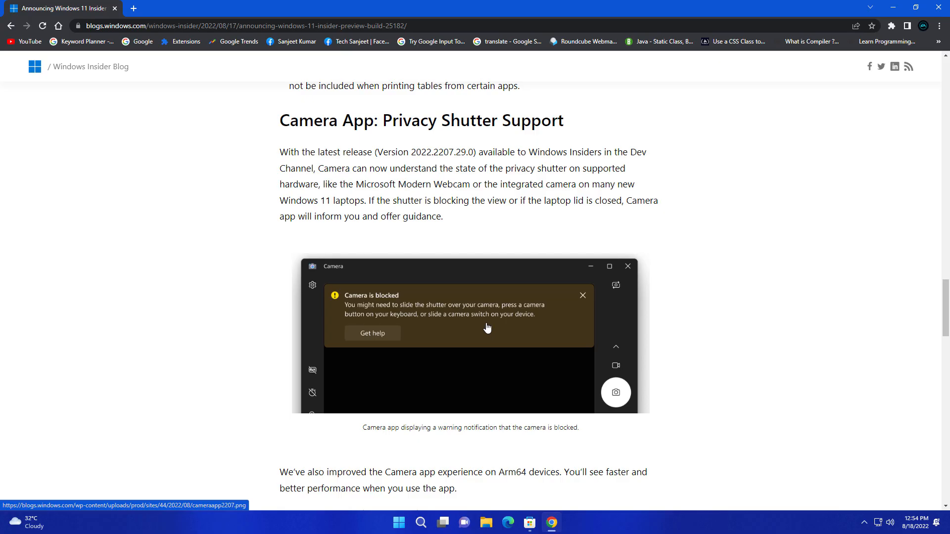
mouse_move(432, 330)
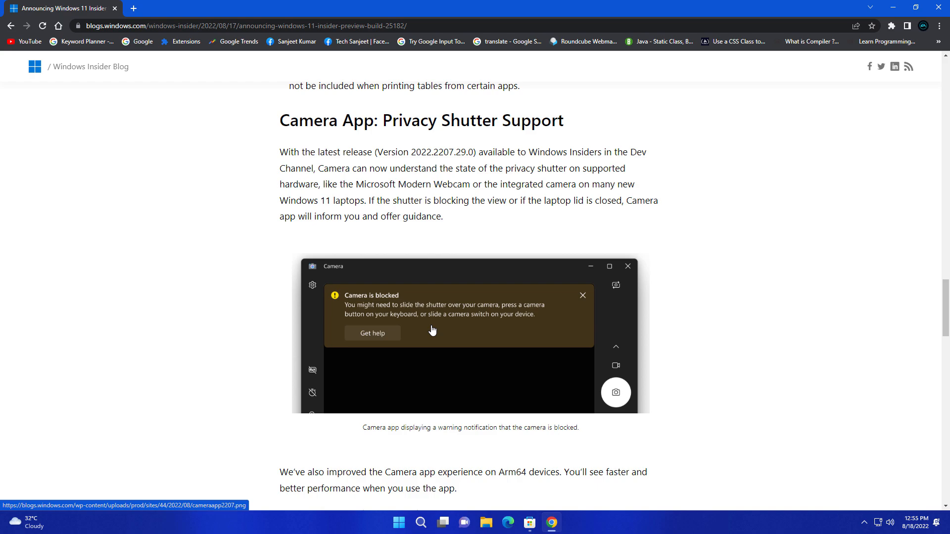
scroll(up, 3)
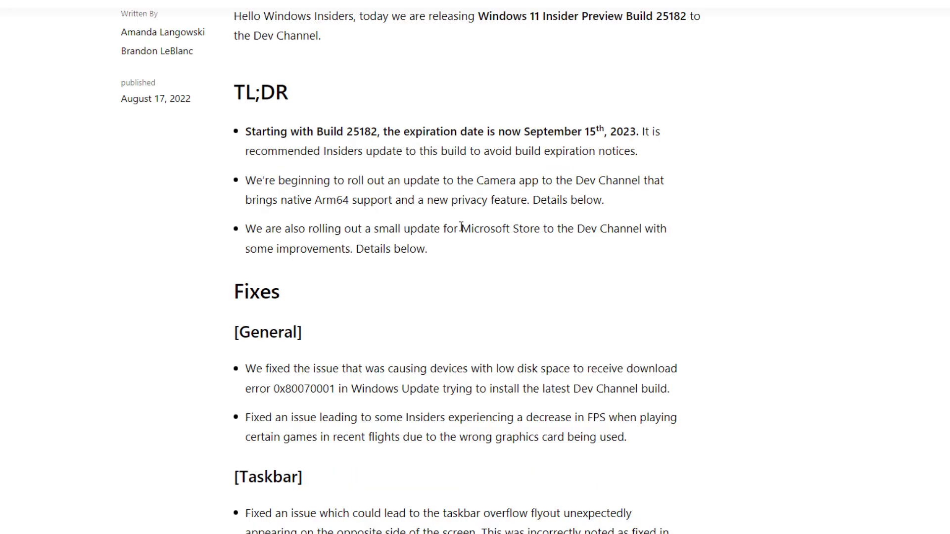
scroll(down, 3)
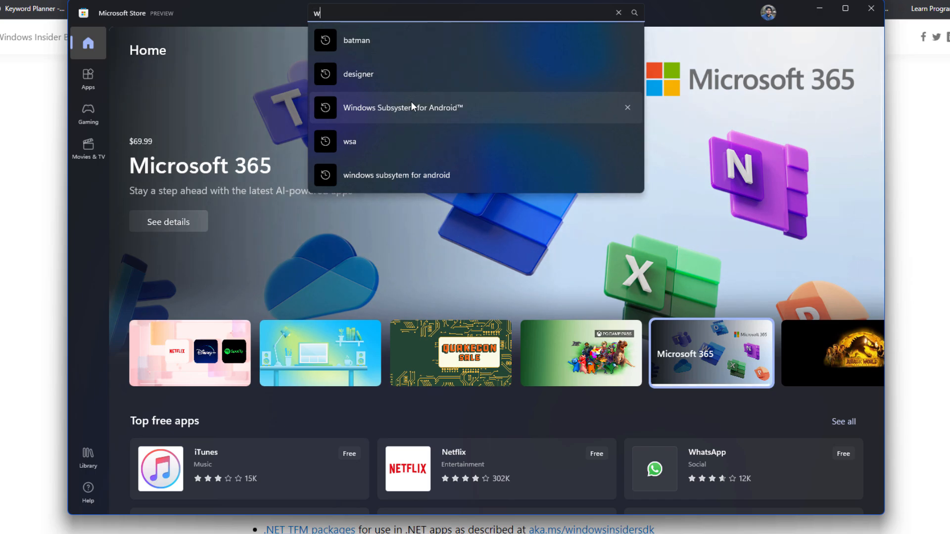
- Search 'what' in Microsoft Store to see WhatsApp suggestions, then return to the blog's Fixes section
text(hat)
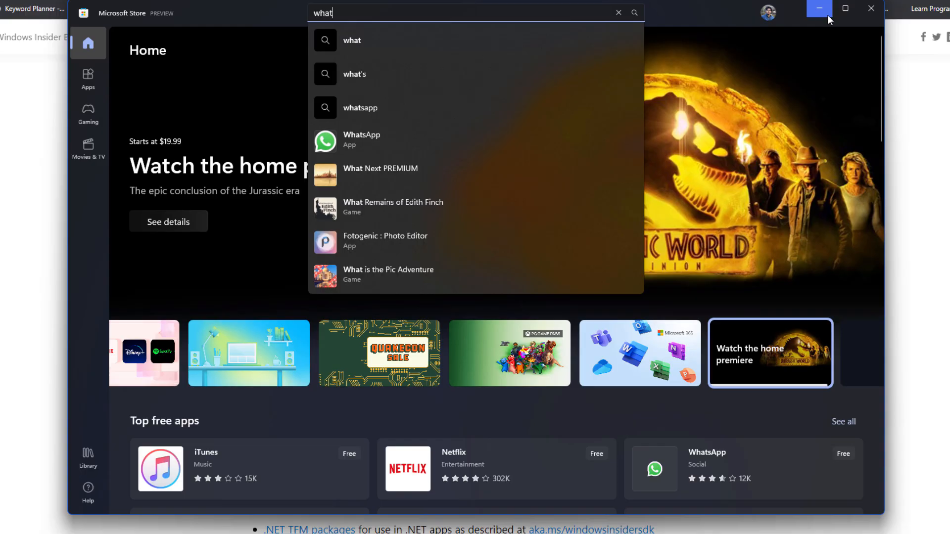
click(819, 9)
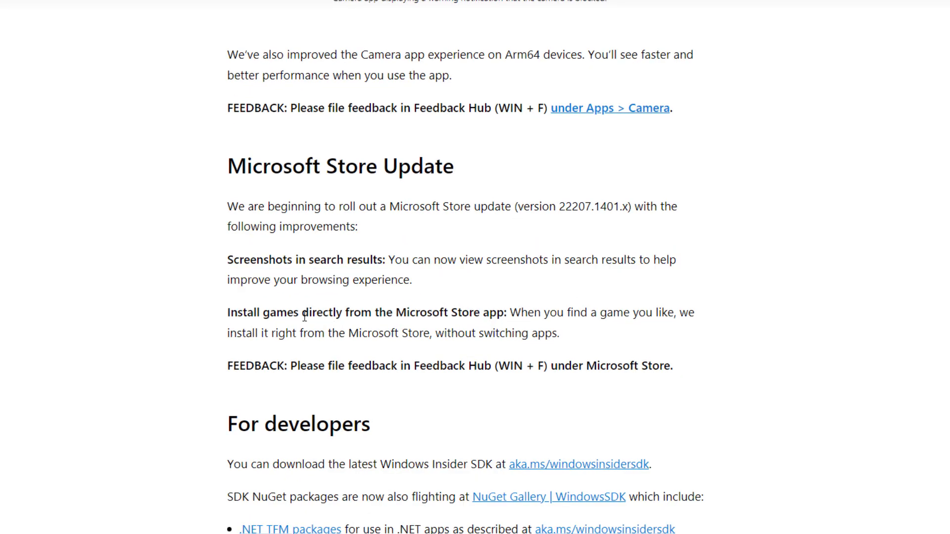
mouse_move(476, 309)
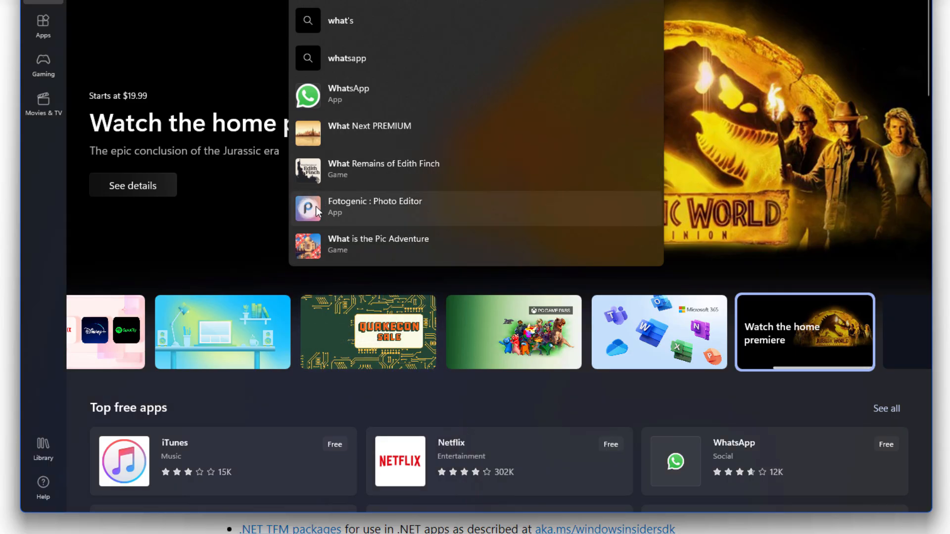
mouse_move(285, 330)
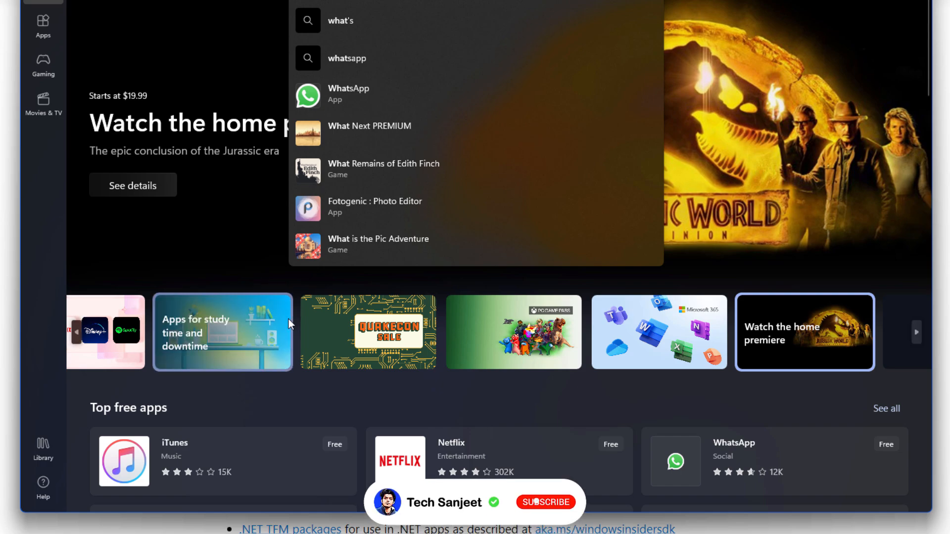
click(544, 502)
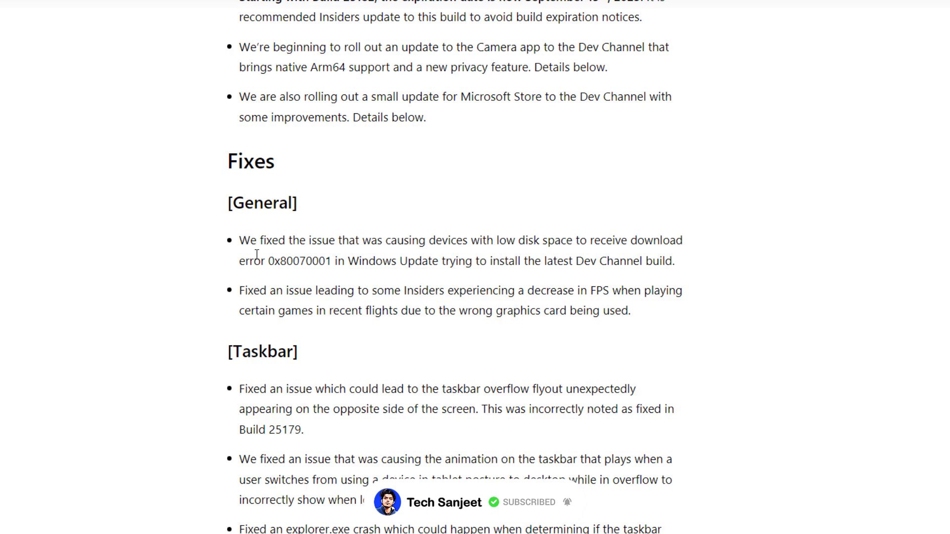
- Read the blog's Fixes notes for General, Taskbar and Start
scroll(up, 3)
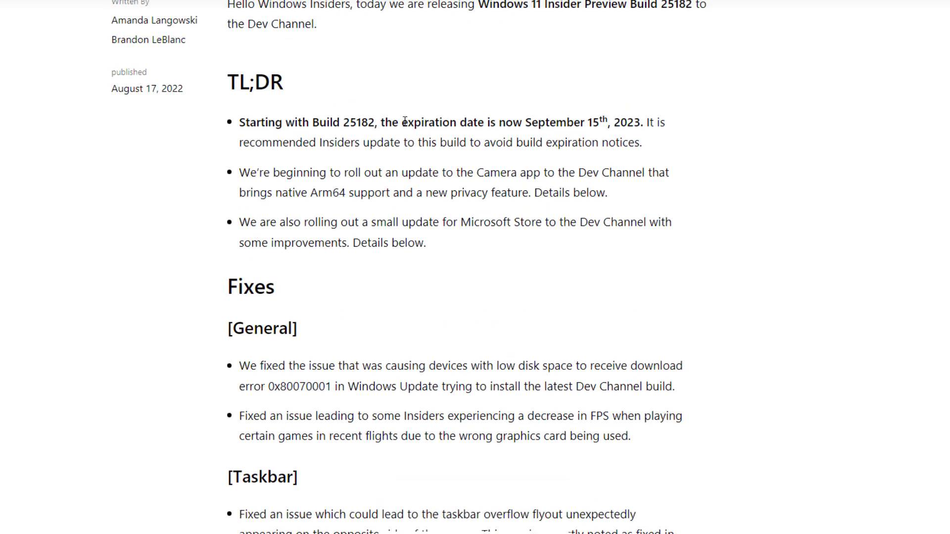
mouse_move(630, 117)
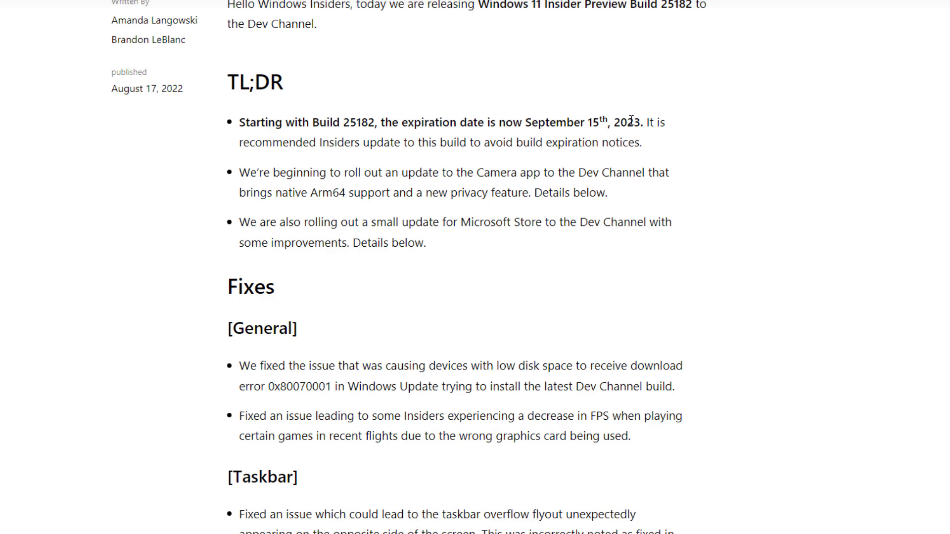
scroll(down, 3)
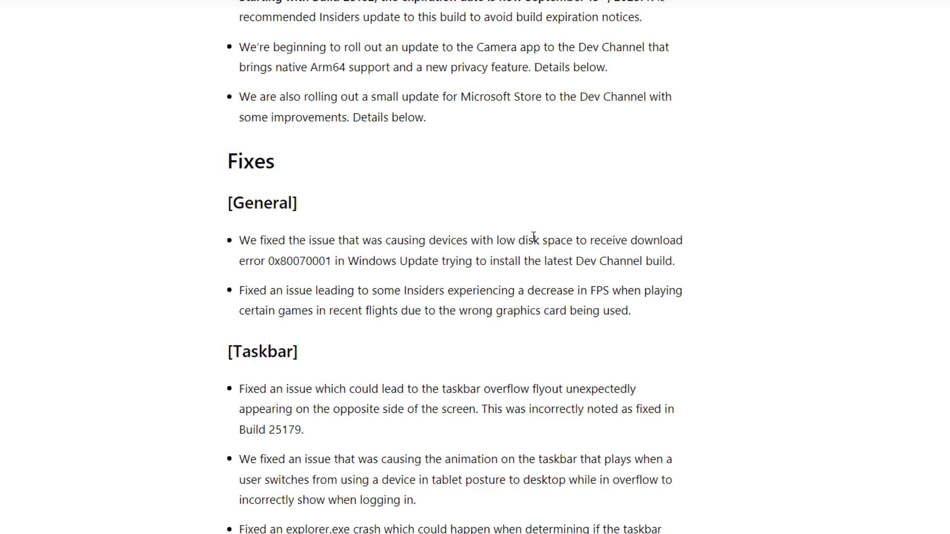
mouse_move(394, 263)
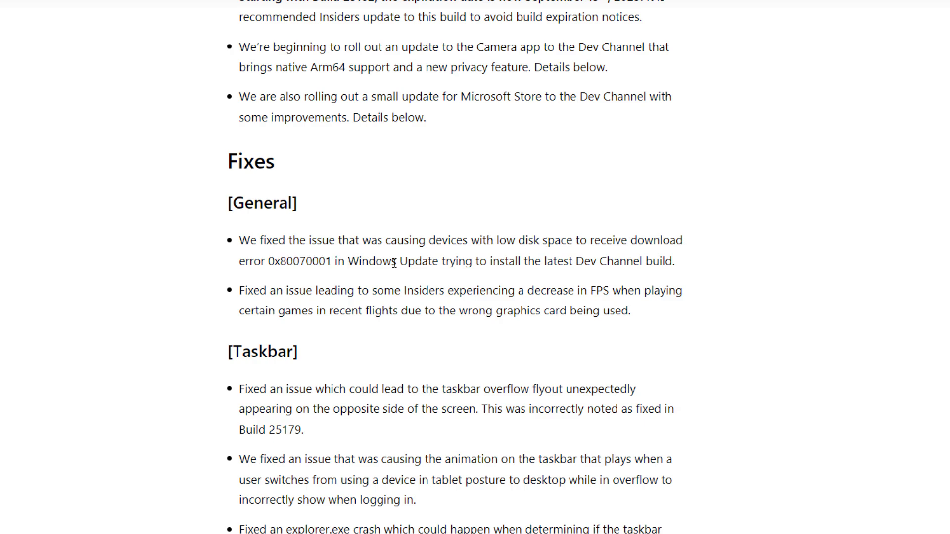
mouse_move(333, 291)
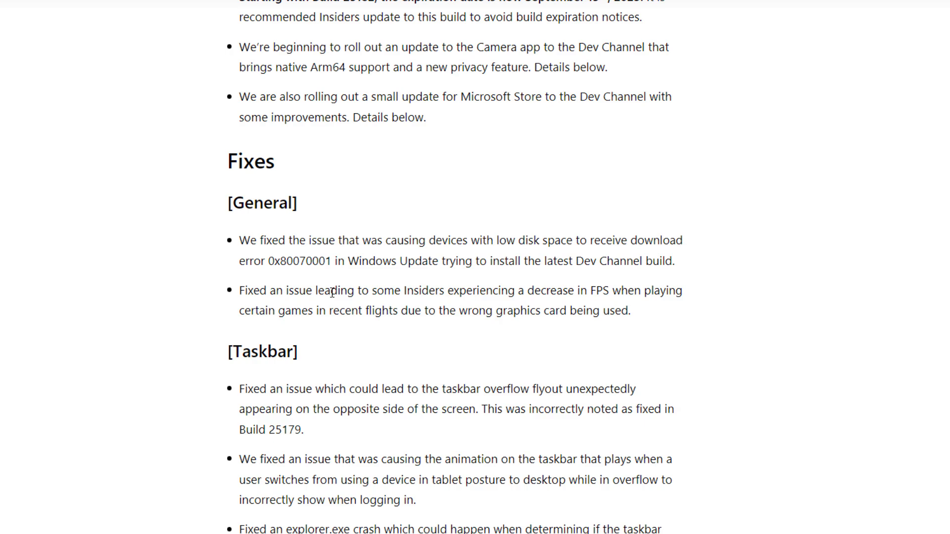
mouse_move(491, 303)
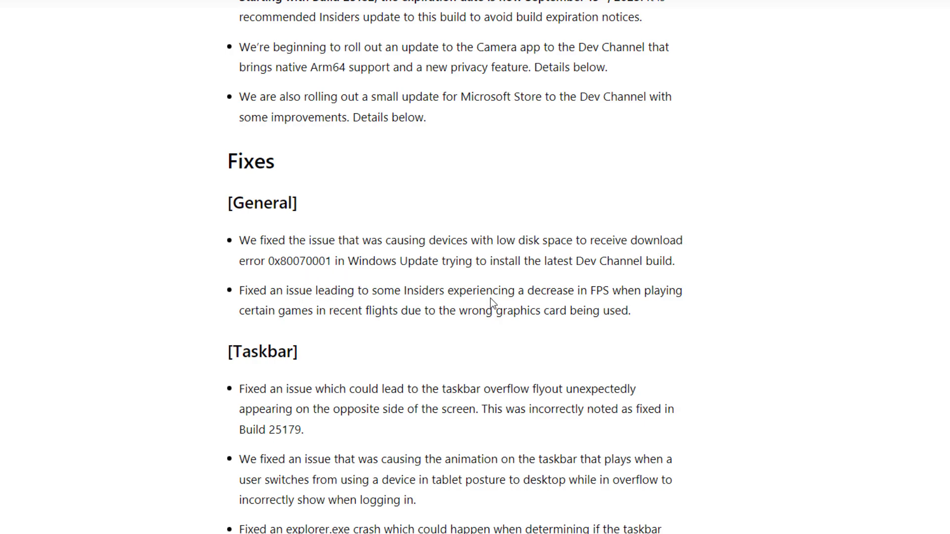
mouse_move(504, 289)
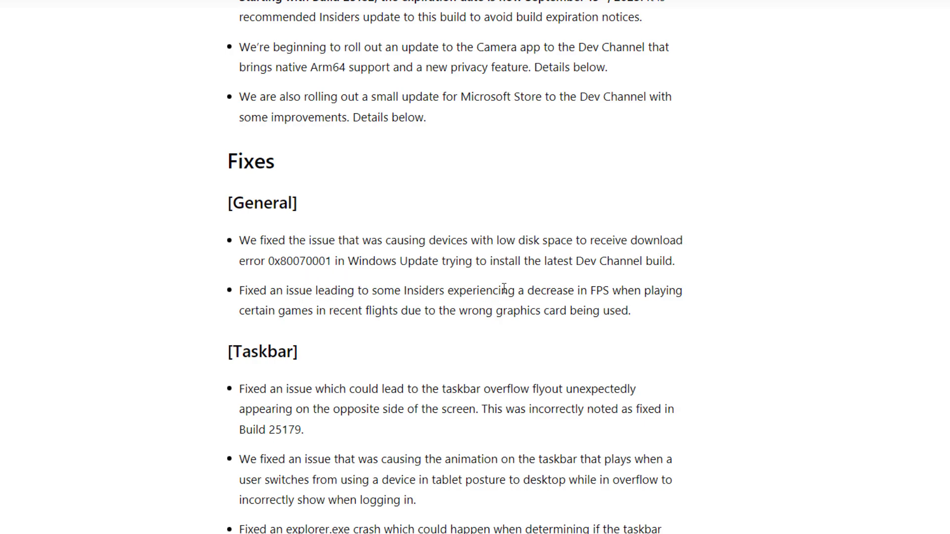
mouse_move(428, 325)
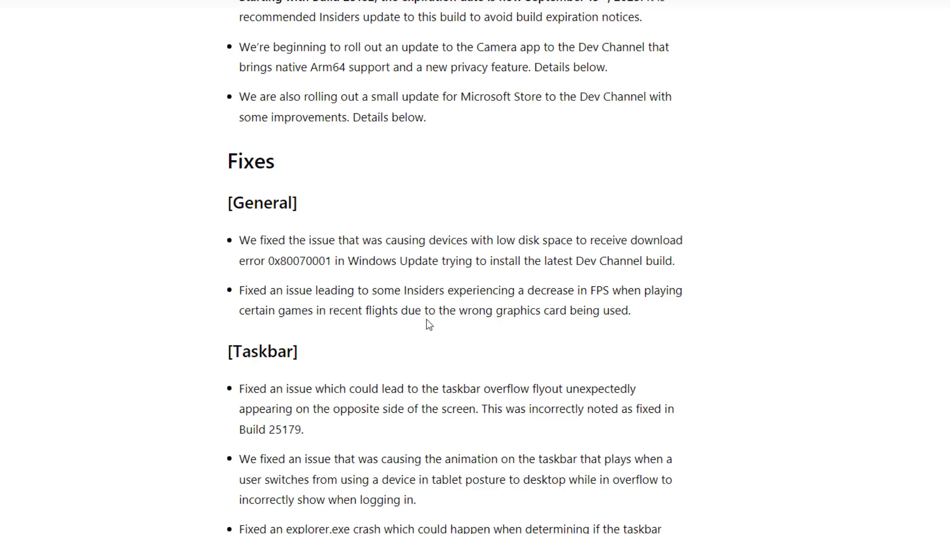
scroll(down, 3)
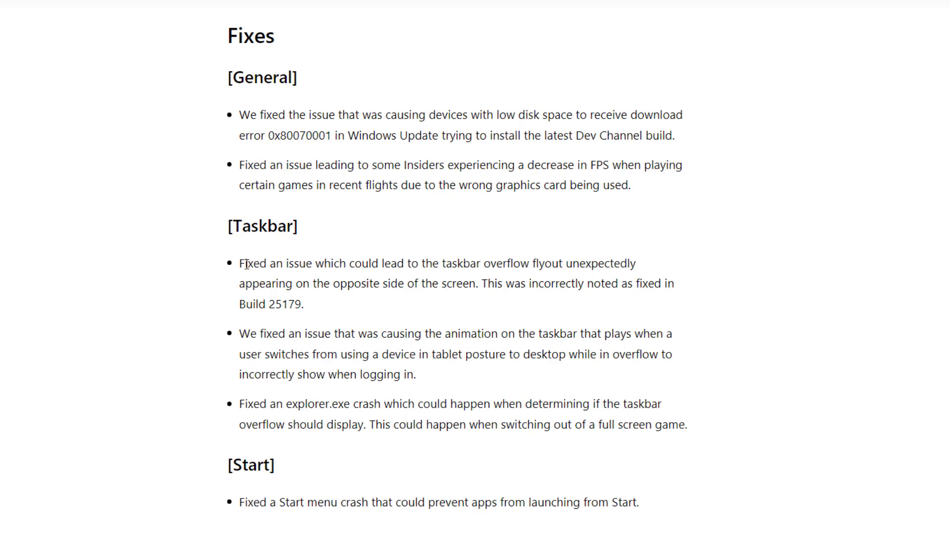
scroll(down, 3)
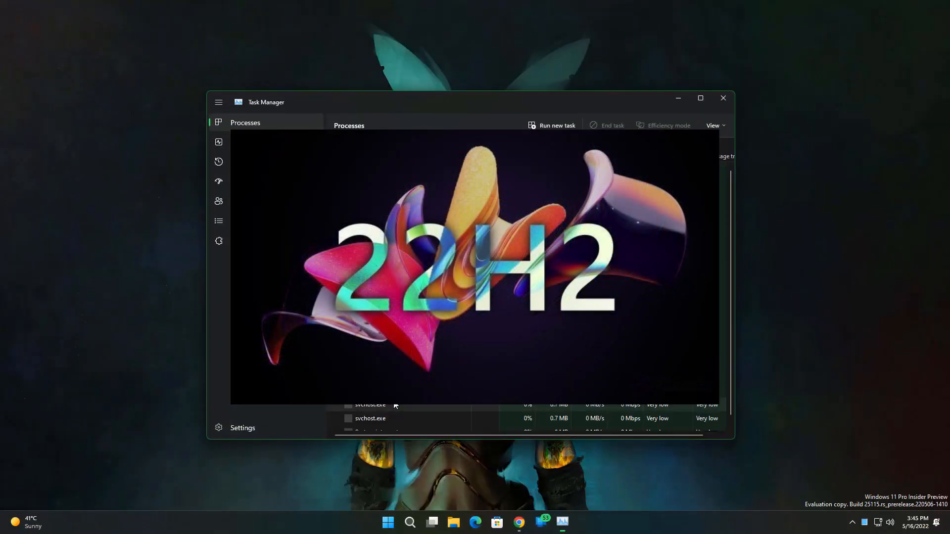
- Browse Task Manager's Performance, Processes and App history pages, then bring up the Start menu
click(218, 141)
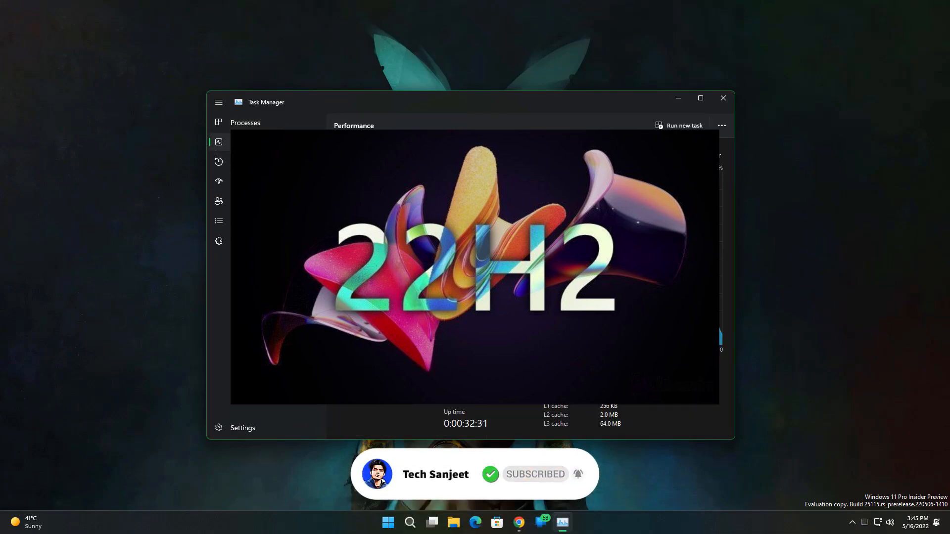
click(245, 123)
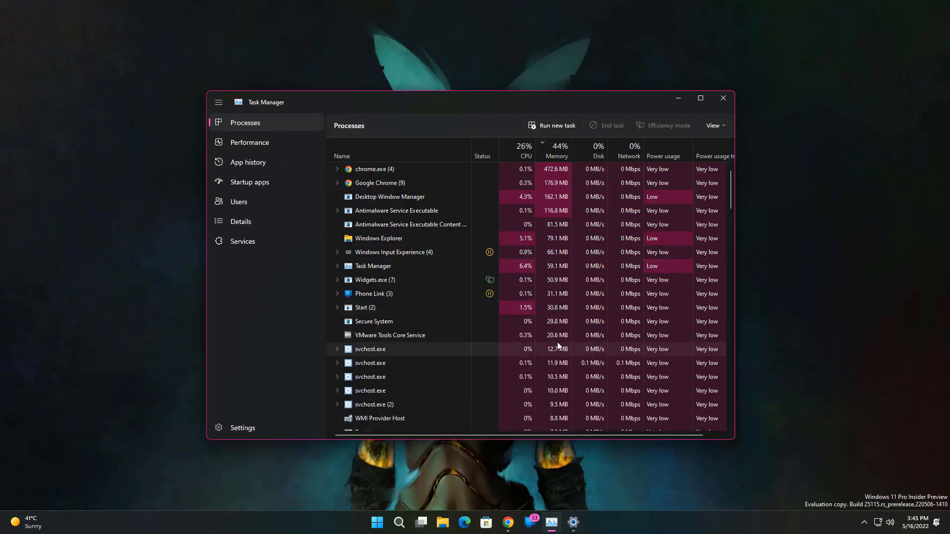
click(249, 162)
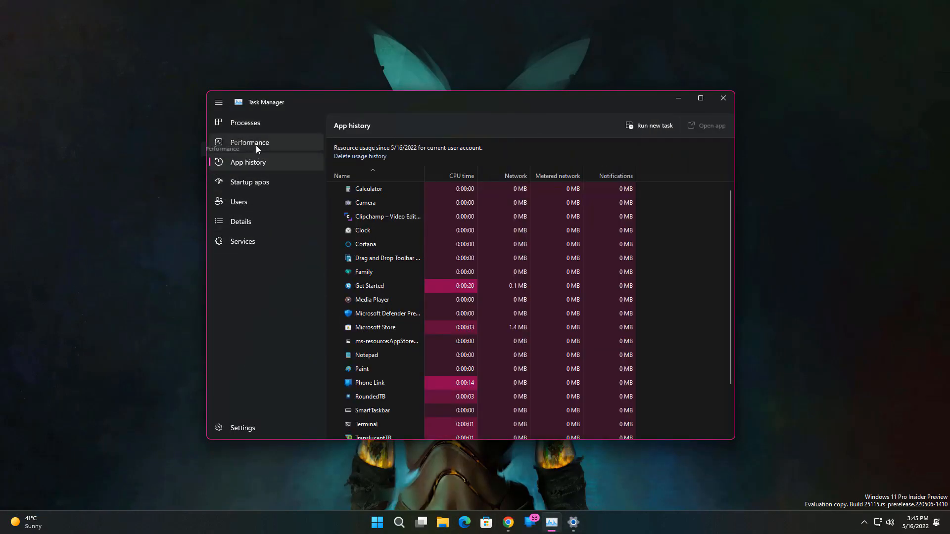
click(398, 521)
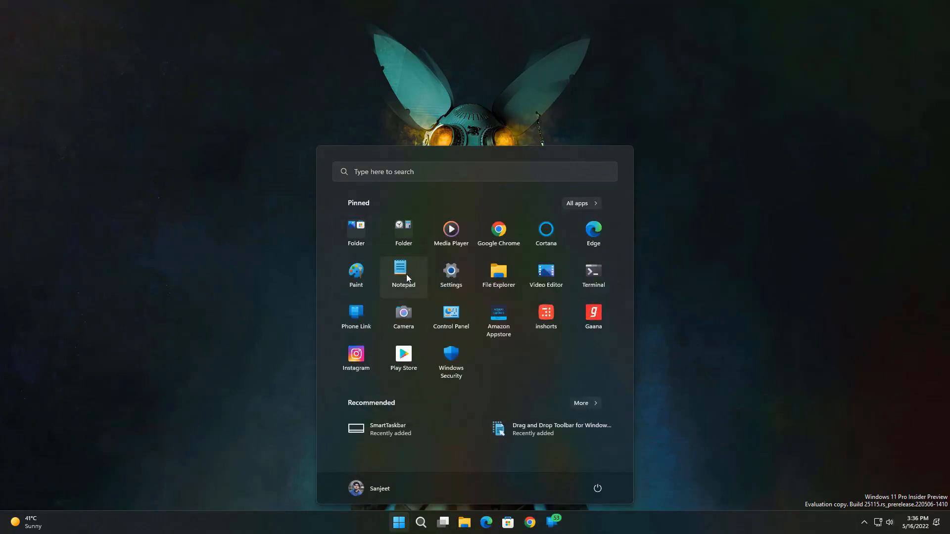
- Set the Start layout to More recommendations then More pins under Personalization > Start, and show the search panel
click(451, 271)
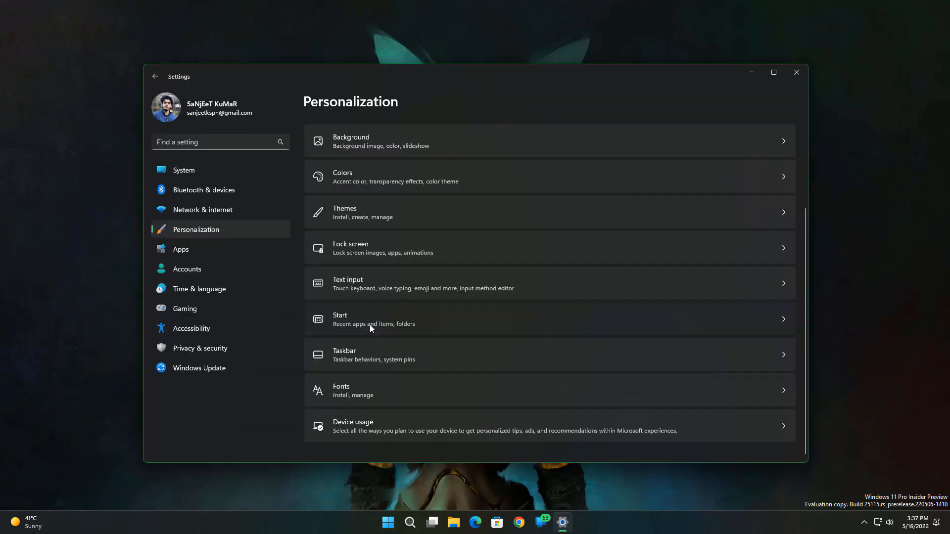
click(373, 319)
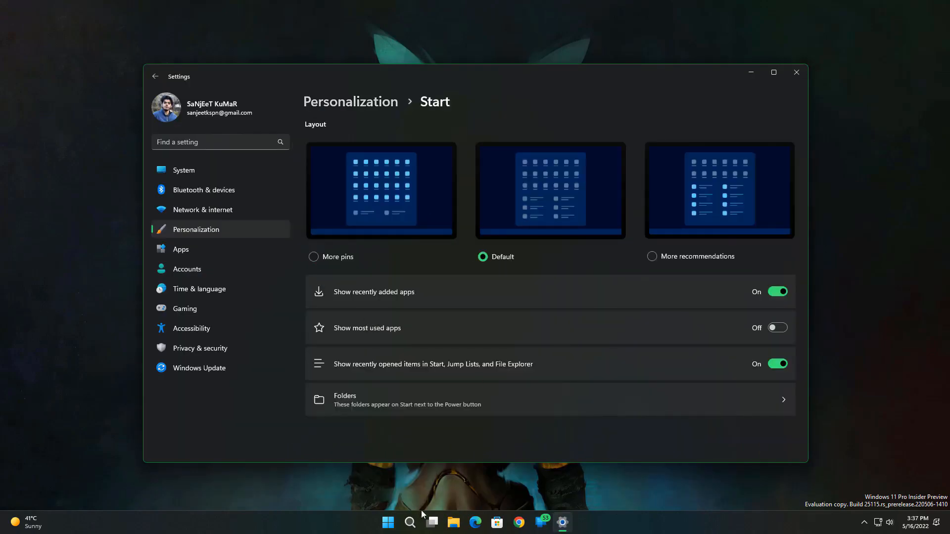
click(652, 256)
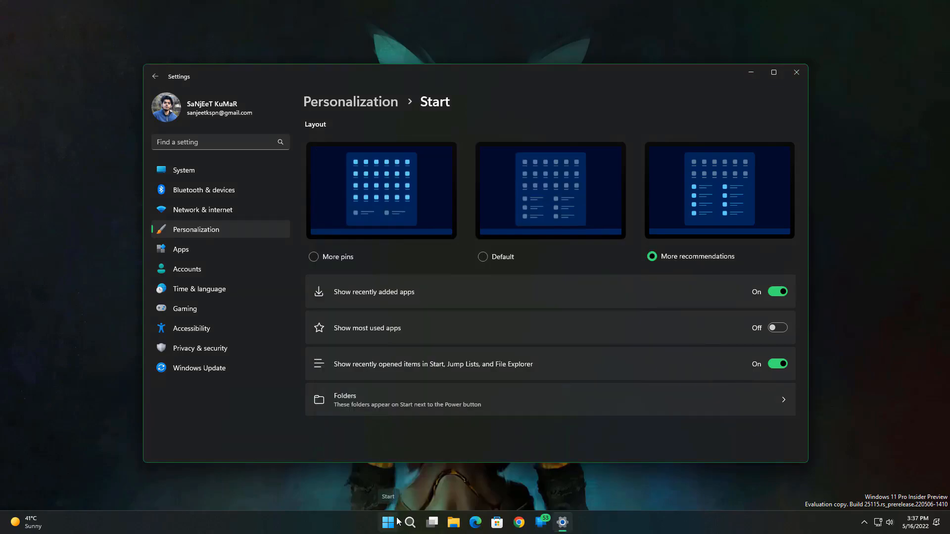
click(313, 256)
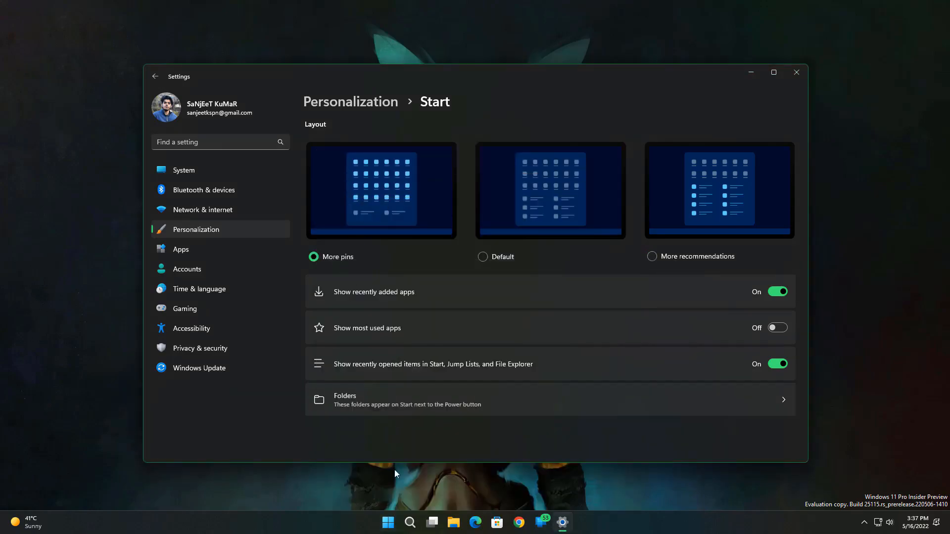
mouse_move(468, 357)
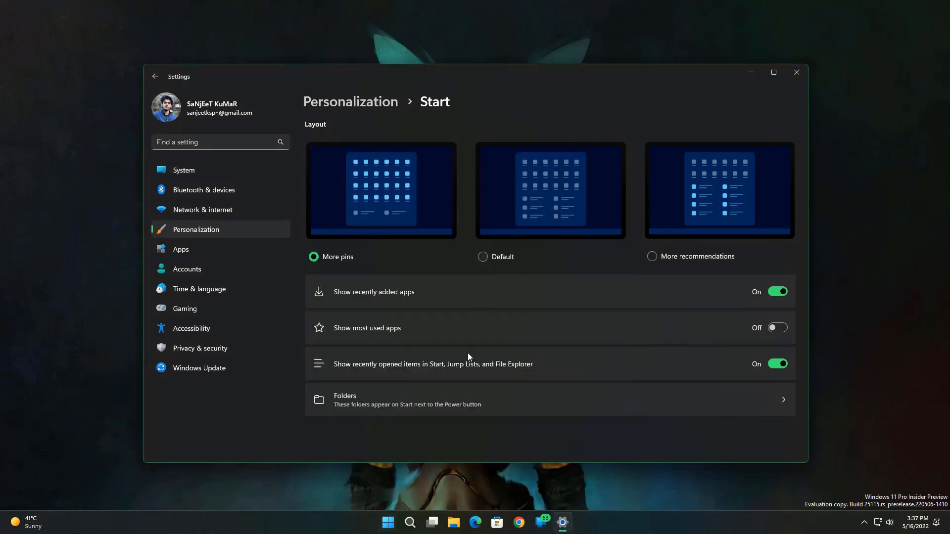
click(420, 521)
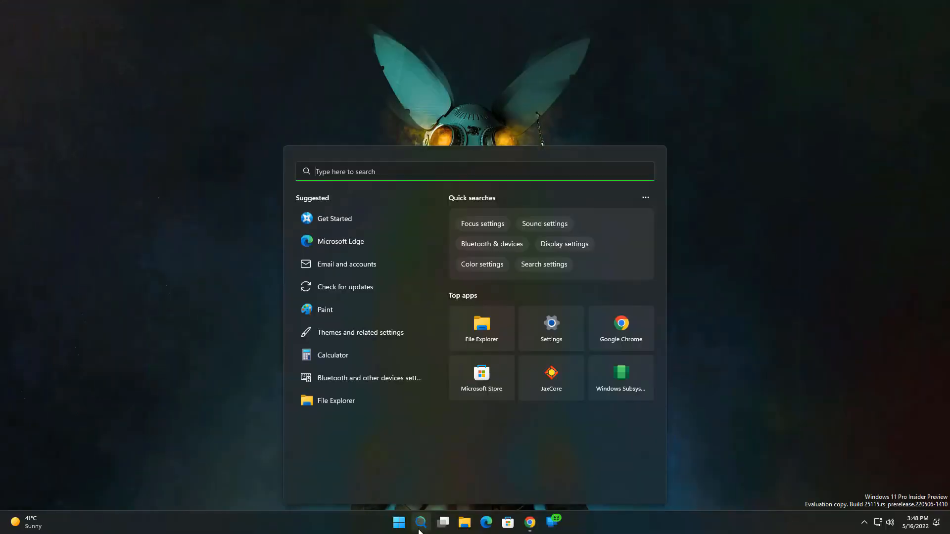
mouse_move(348, 218)
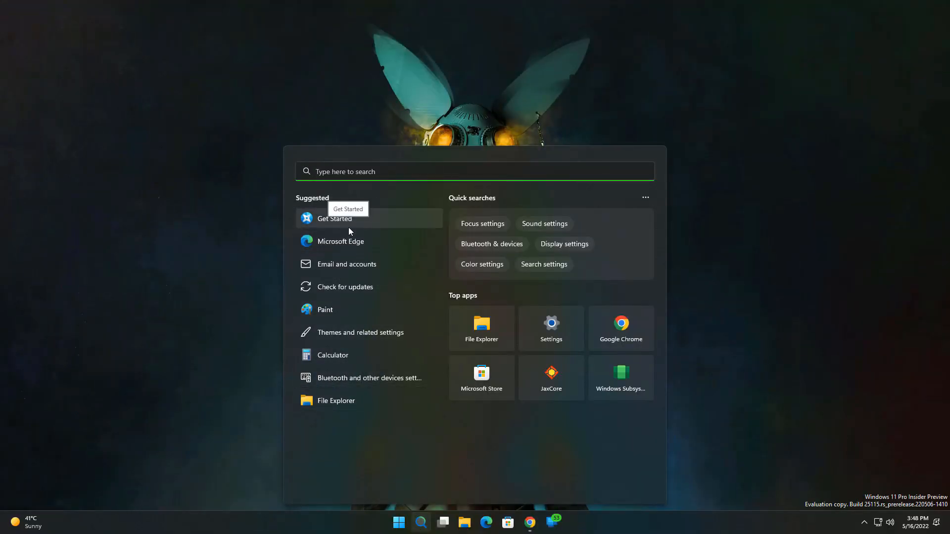